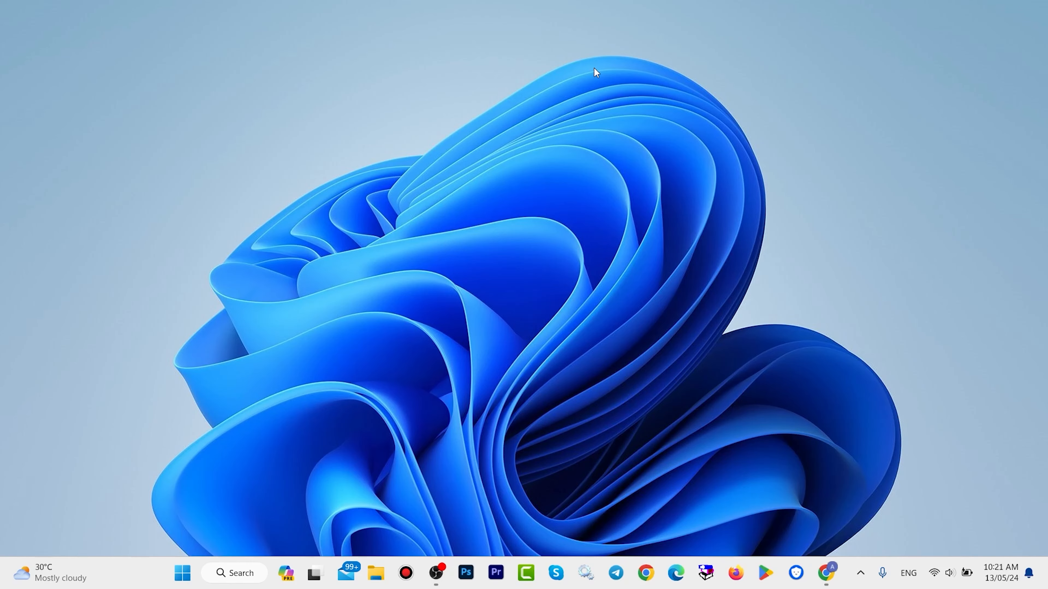
pyautogui.moveTo(832, 431)
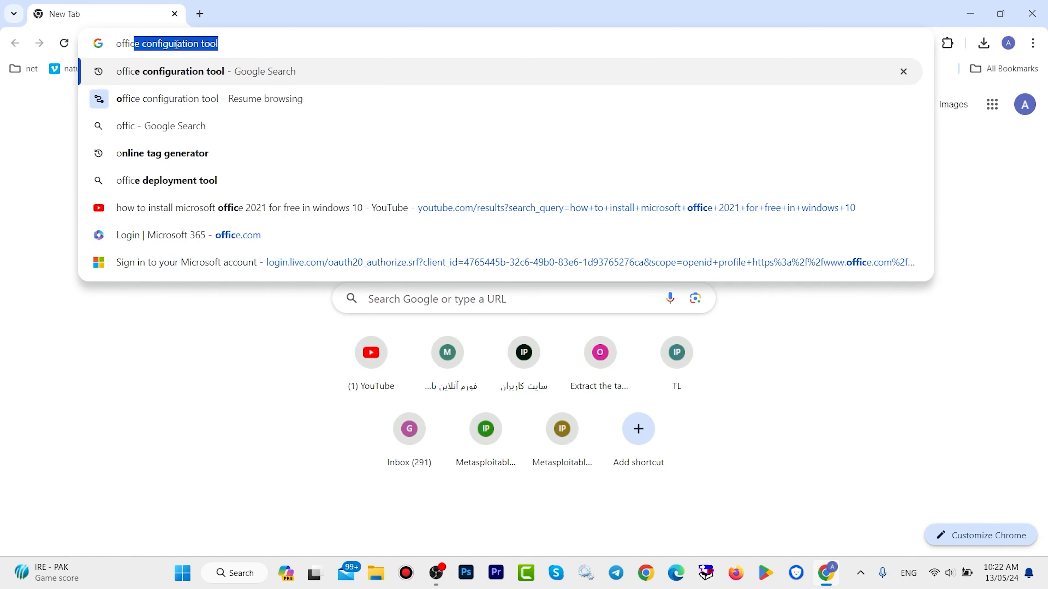
# Search Google from a new Chrome tab for the Office configuration tool
pyautogui.write('office cou')
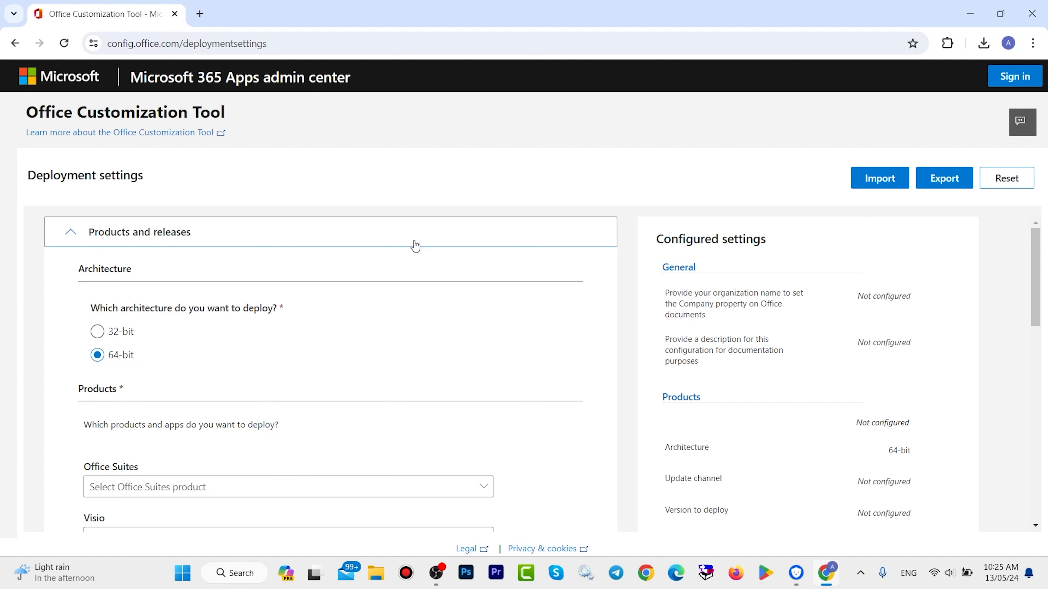
# Choose Office LTSC Professional Plus 2021 - Volume License as the 64-bit Office suite with all apps included
pyautogui.scroll(-3)
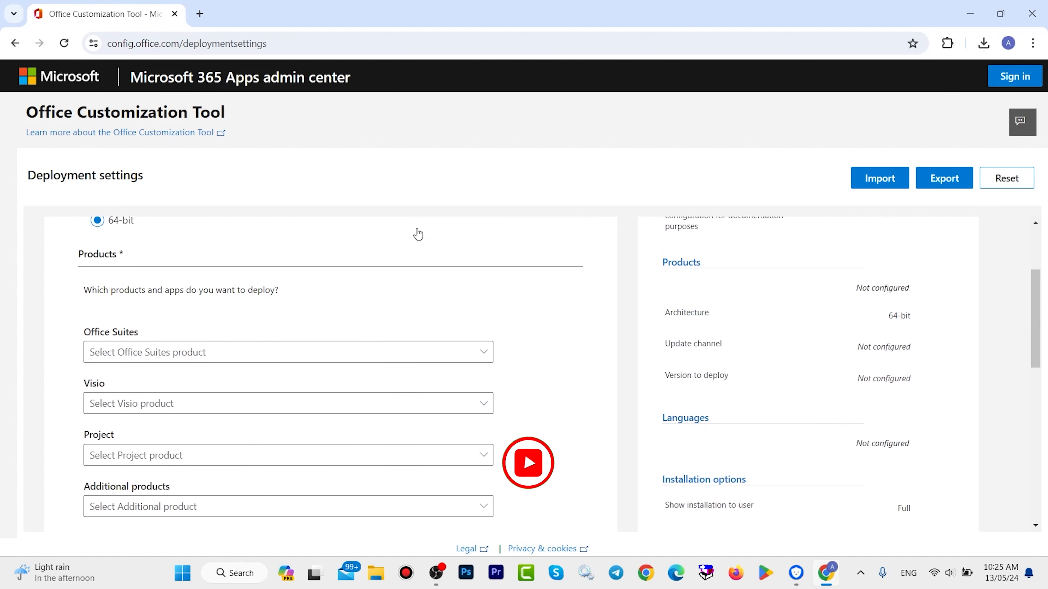
pyautogui.click(288, 352)
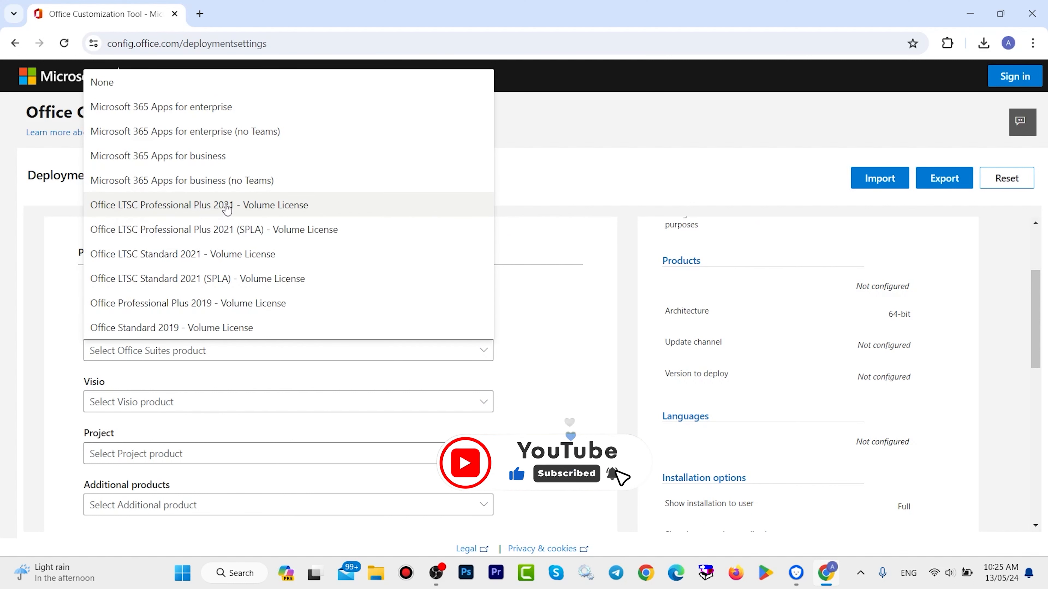
pyautogui.click(199, 206)
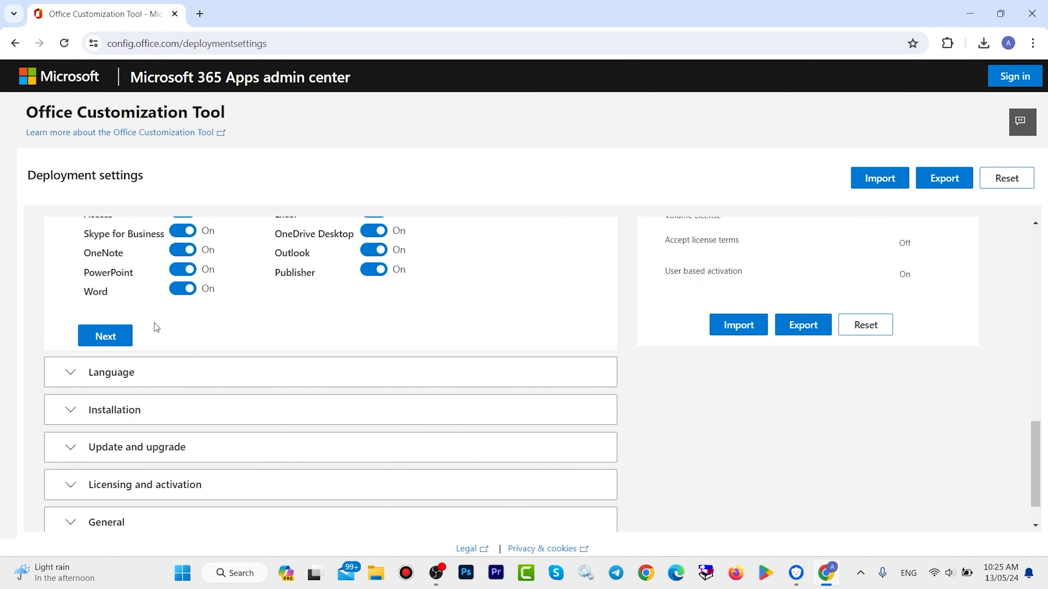
# Set English (United States) as the primary language for the deployment
pyautogui.click(105, 336)
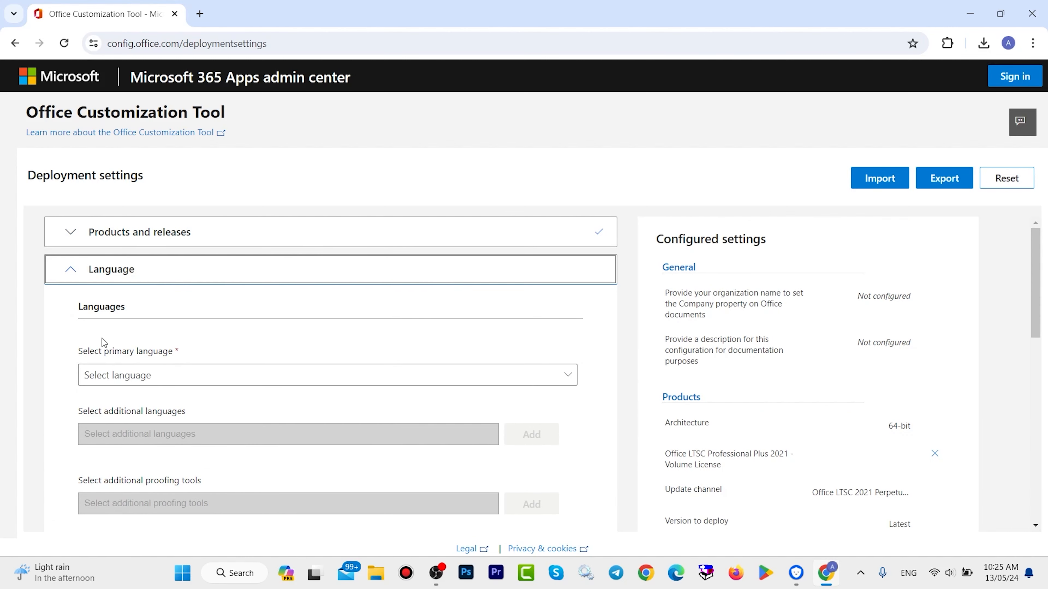
pyautogui.click(327, 374)
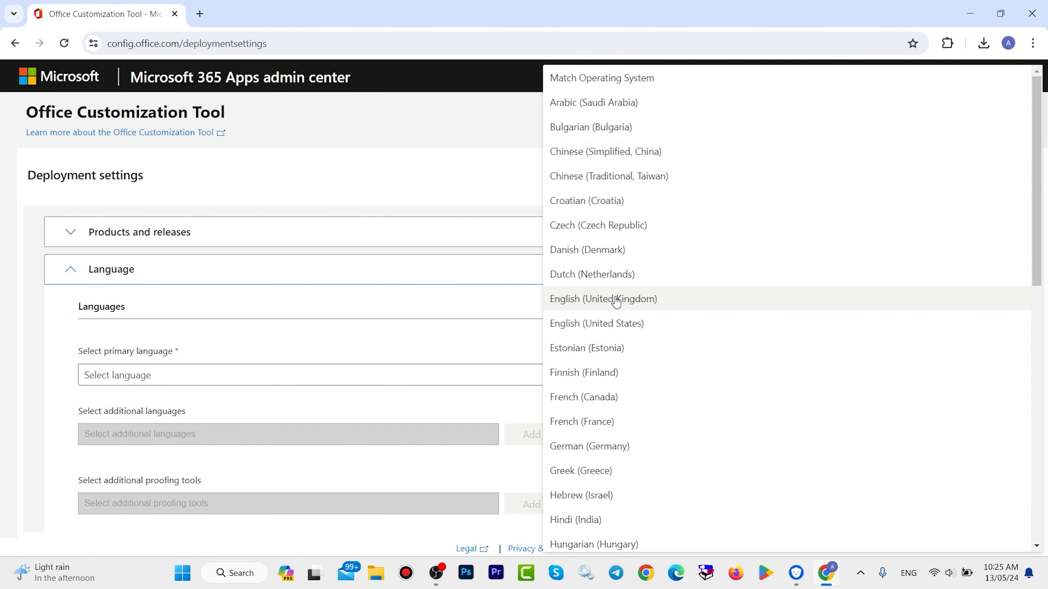
pyautogui.click(596, 323)
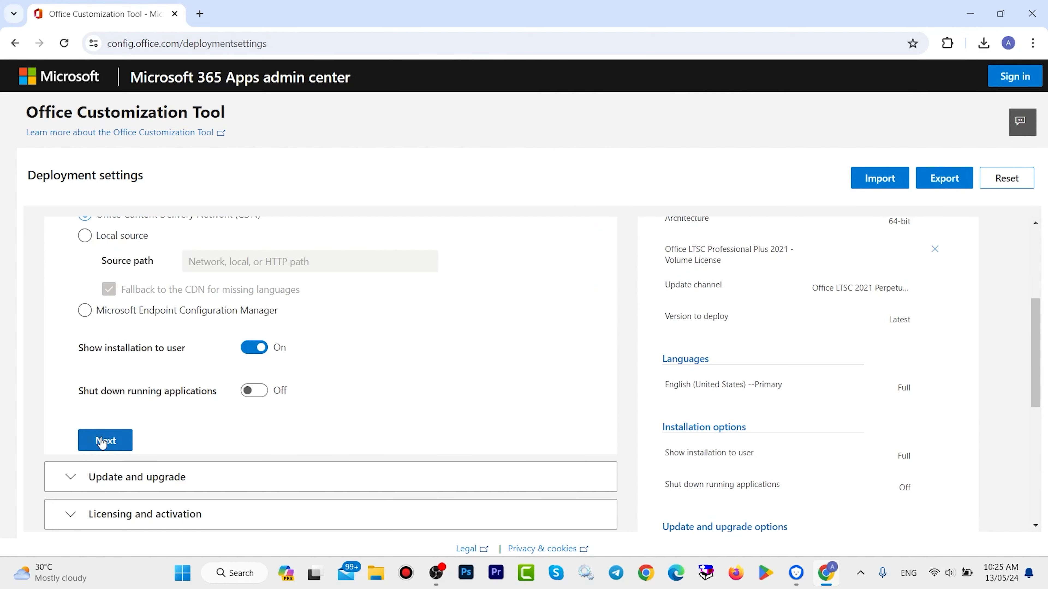
# Accept the default Installation, Update, Licensing and General settings and continue to application preferences
pyautogui.click(105, 440)
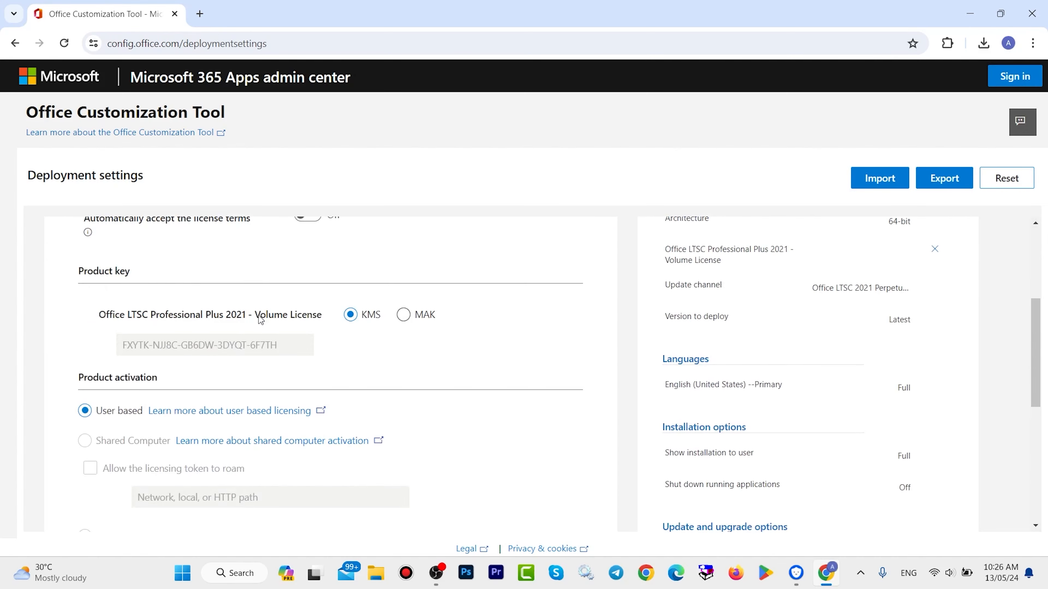
pyautogui.click(143, 373)
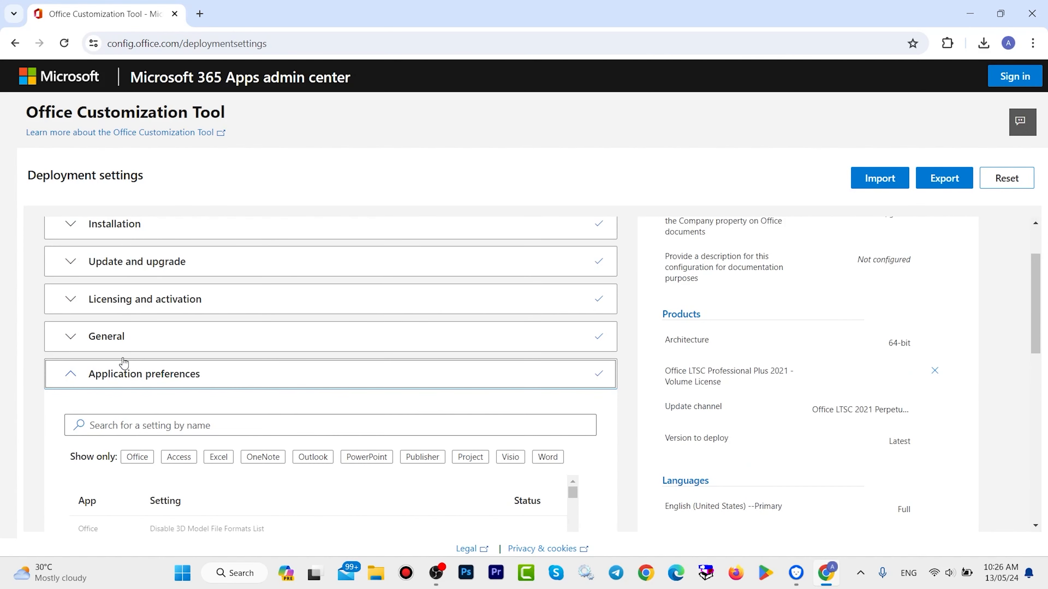
pyautogui.scroll(-3)
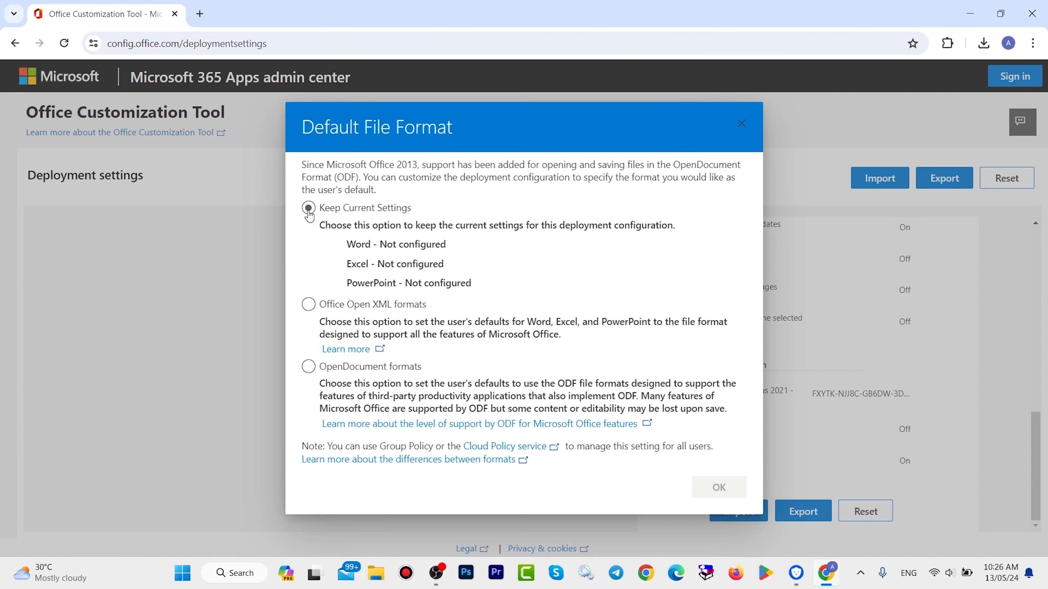
# Keep the current default file format settings and export the configuration as Configuration.xml
pyautogui.click(308, 208)
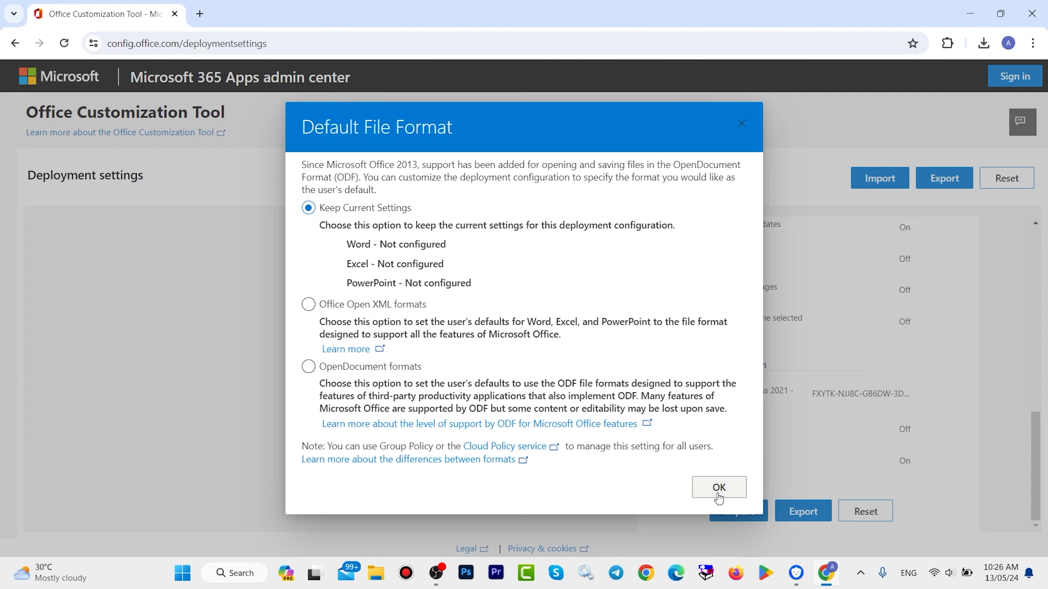
pyautogui.click(718, 486)
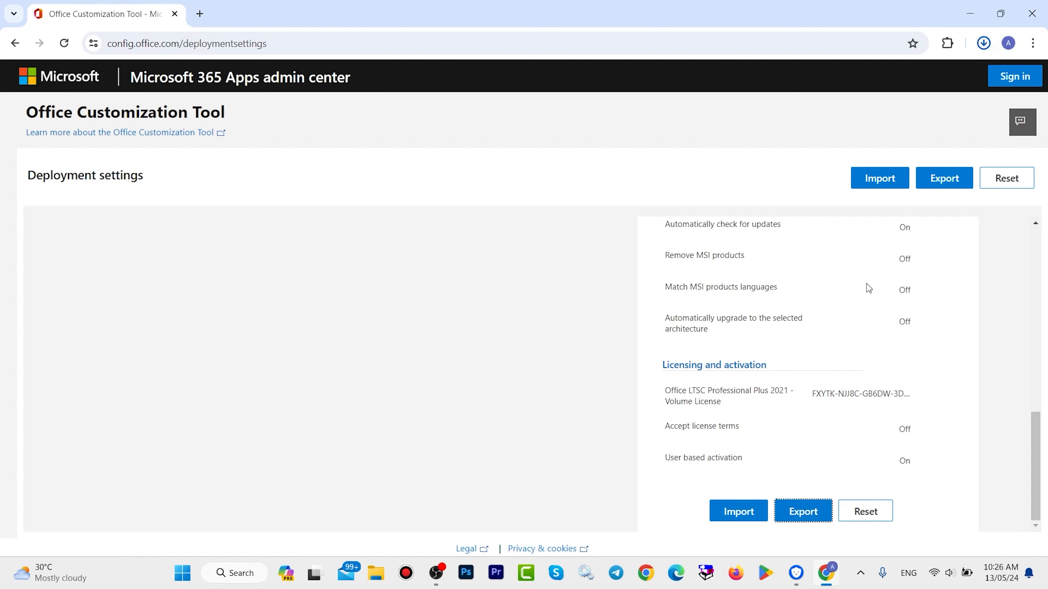
# Reveal the downloaded Configuration.xml in its Downloads folder
pyautogui.click(801, 511)
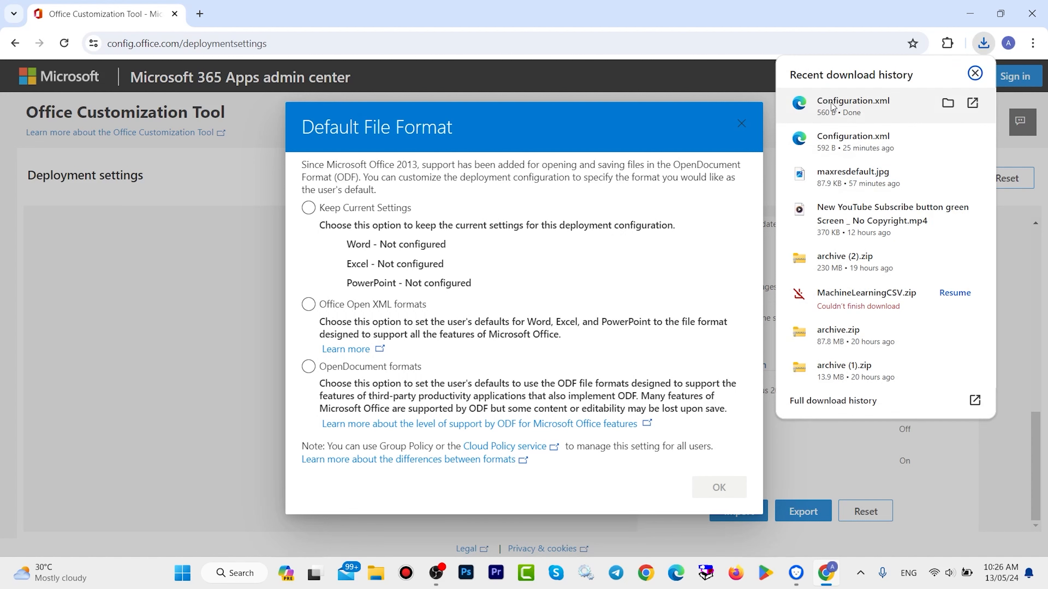
pyautogui.moveTo(949, 103)
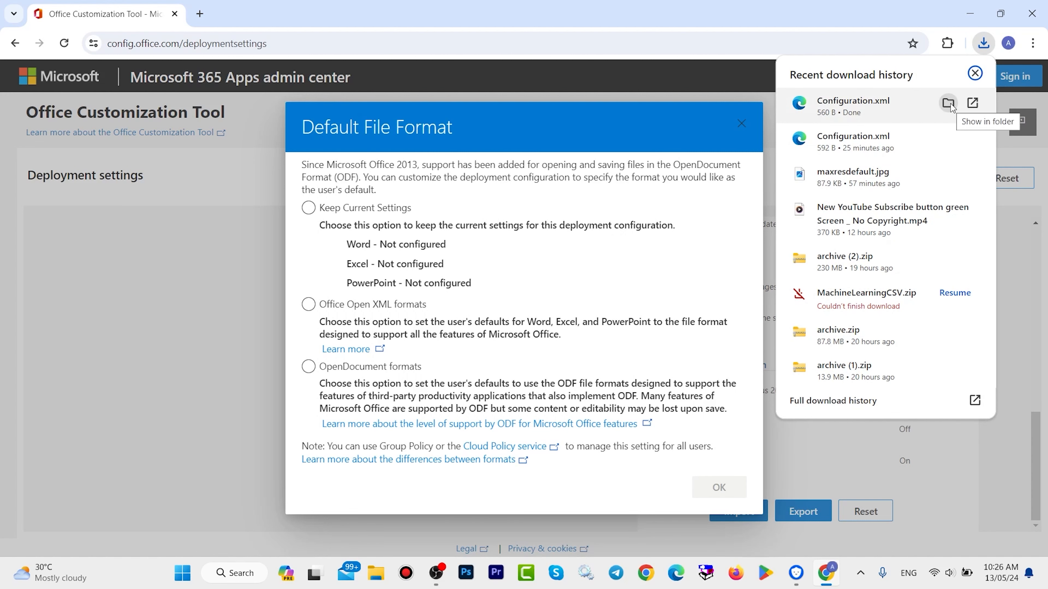
pyautogui.click(948, 104)
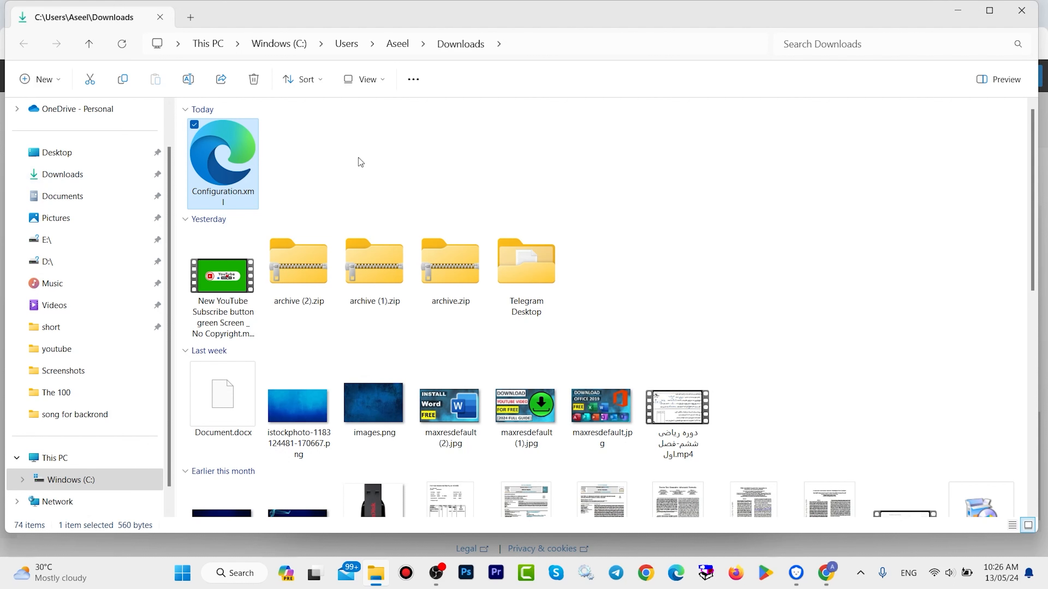
# Create a new folder named 'office 2021' in Downloads and move Configuration.xml into it
pyautogui.rightClick(360, 160)
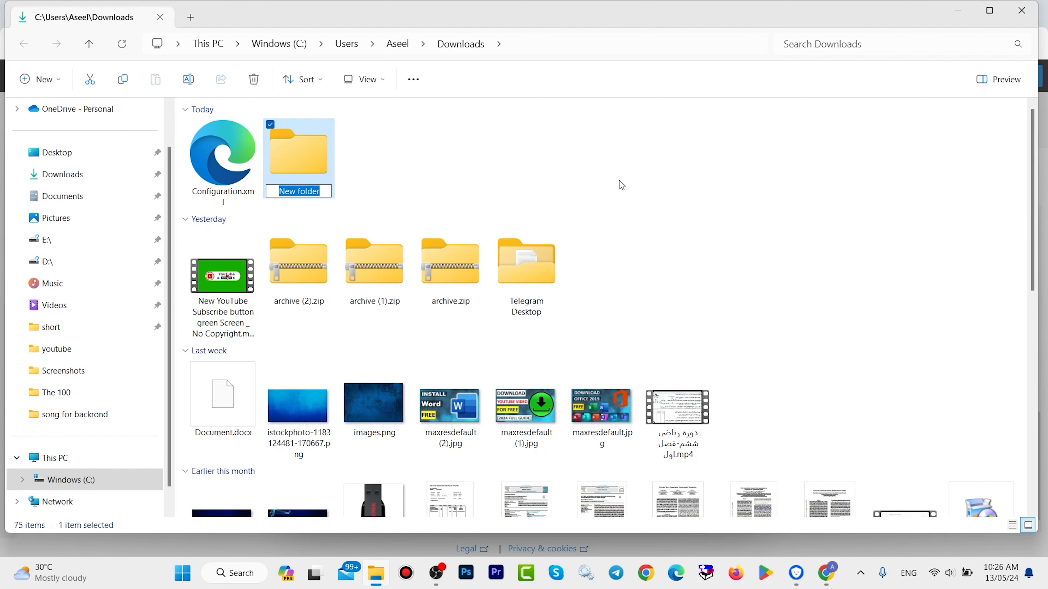
pyautogui.write('office 2021')
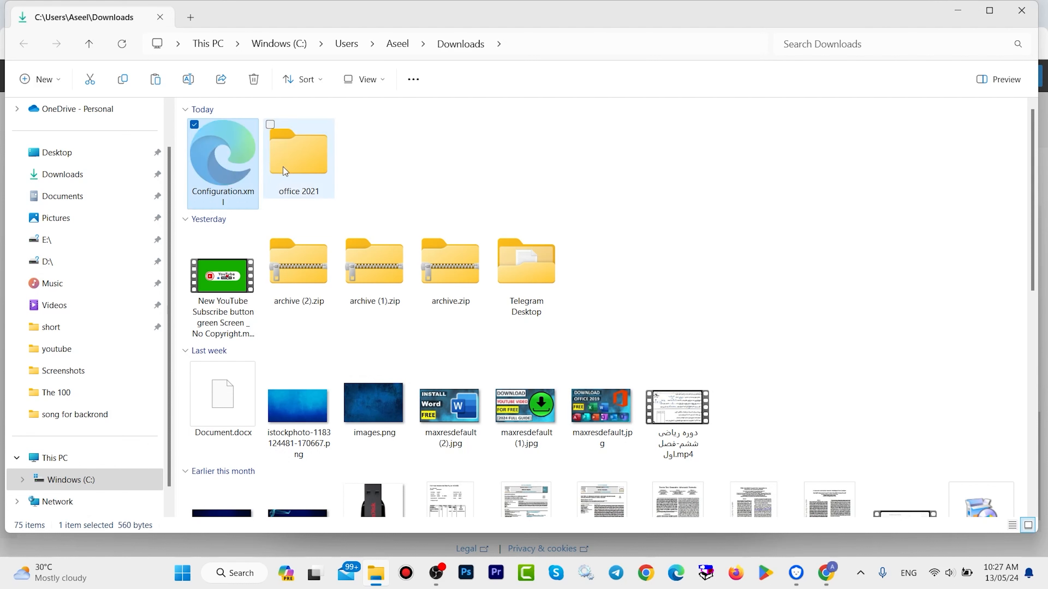
pyautogui.doubleClick(298, 153)
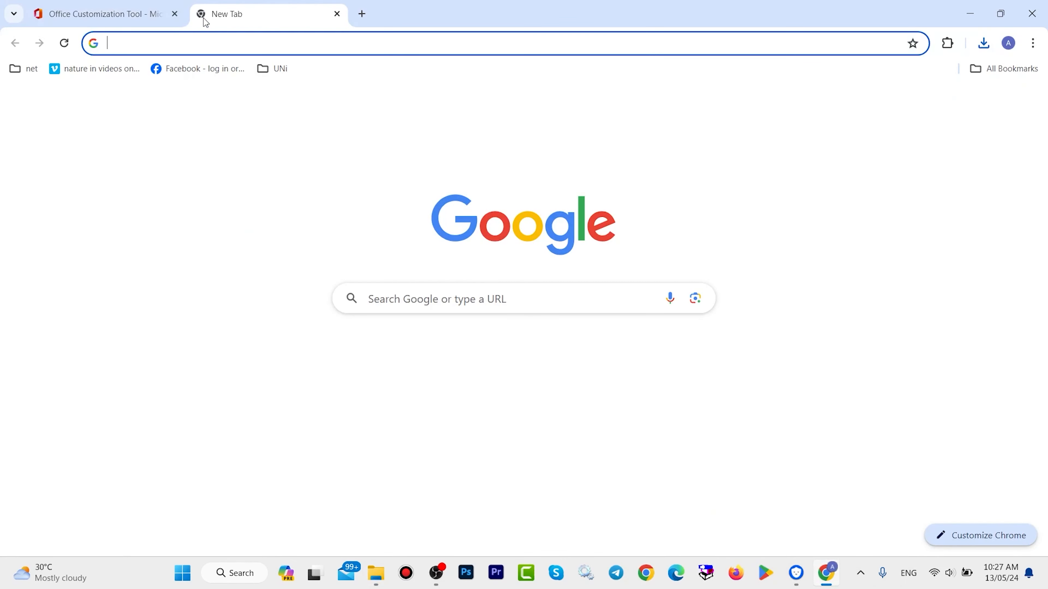
# Search for the Office Deployment Tool and download it from Microsoft's download page
pyautogui.write('office deployment tool')
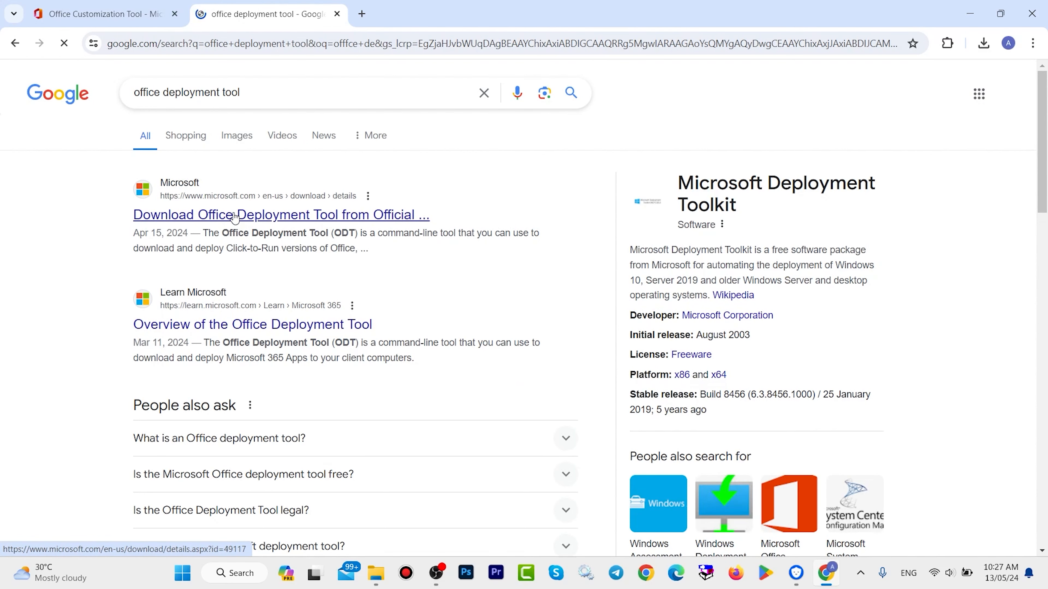
pyautogui.click(280, 214)
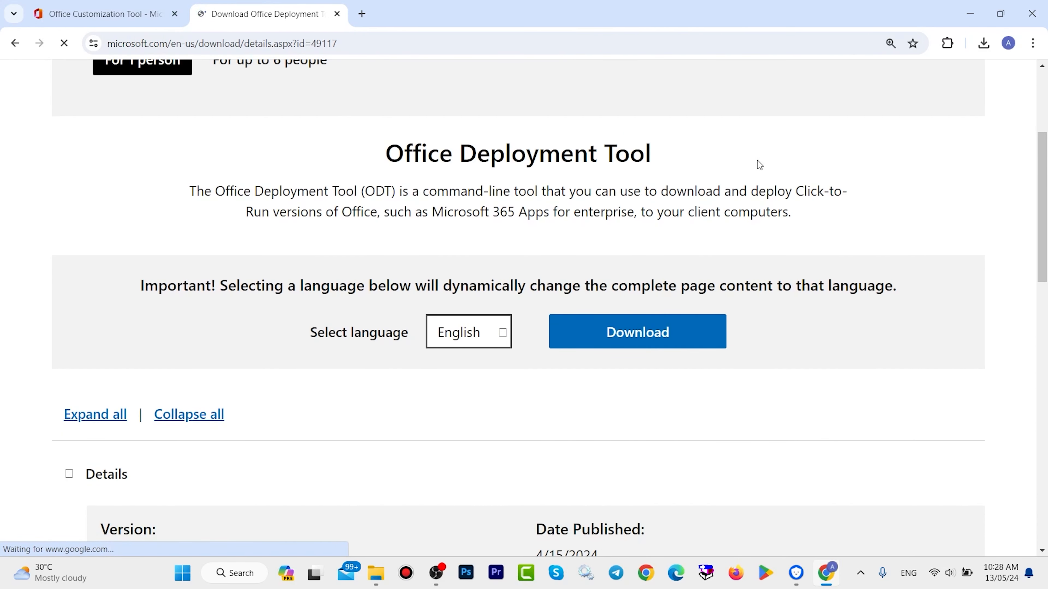
pyautogui.click(636, 336)
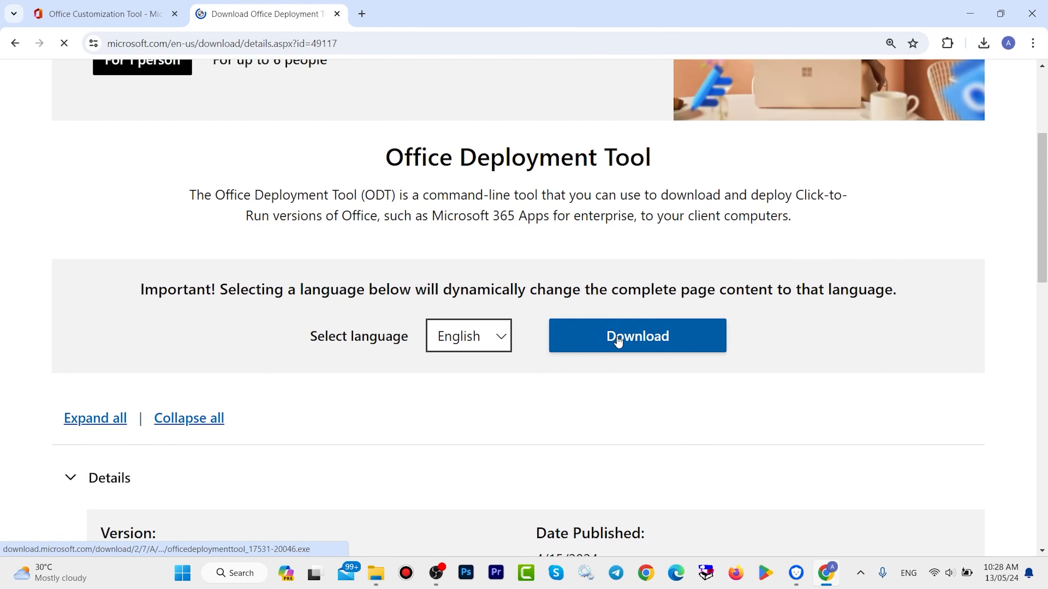
pyautogui.click(635, 336)
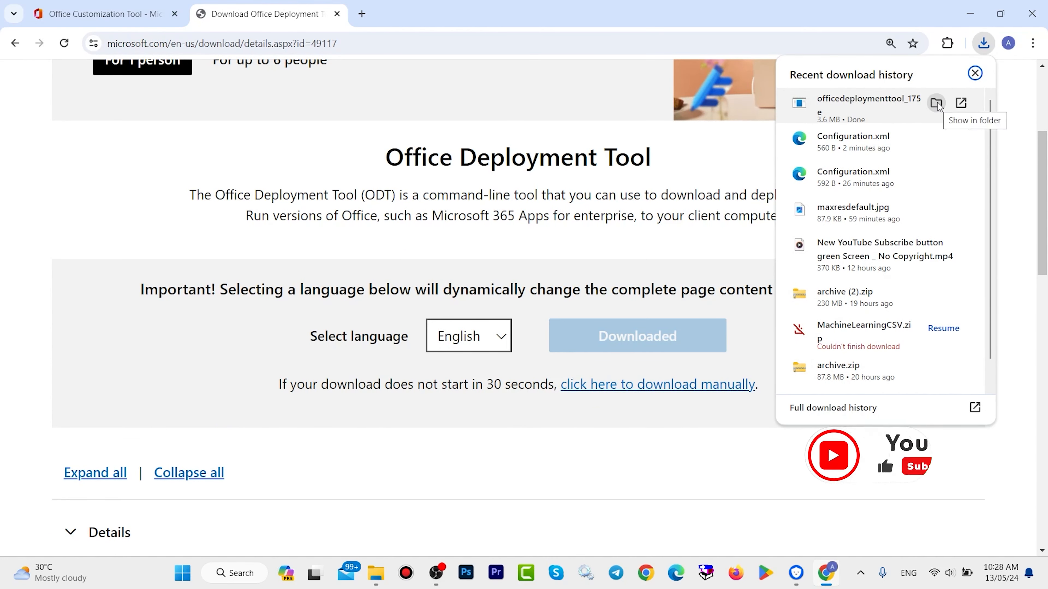
# Run the downloaded Office Deployment Tool and extract its files into the office 2021 folder
pyautogui.click(936, 103)
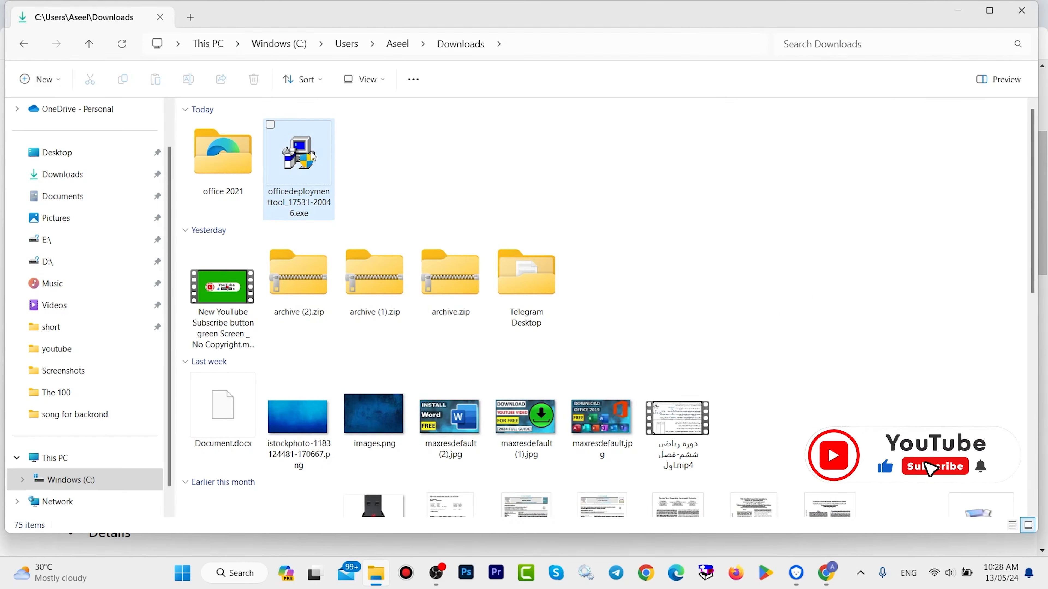
pyautogui.rightClick(298, 152)
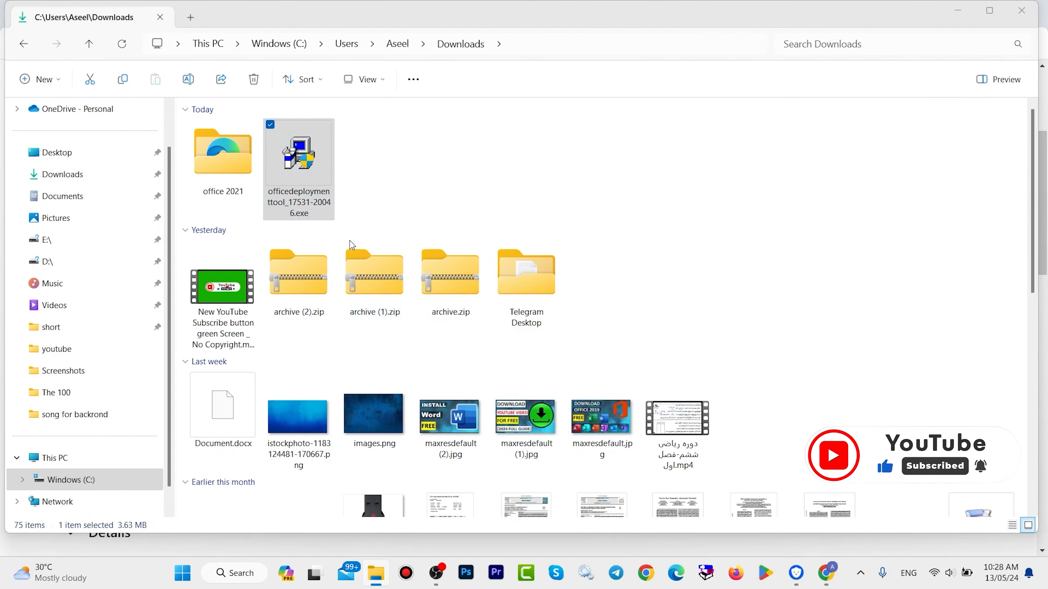
pyautogui.moveTo(455, 411)
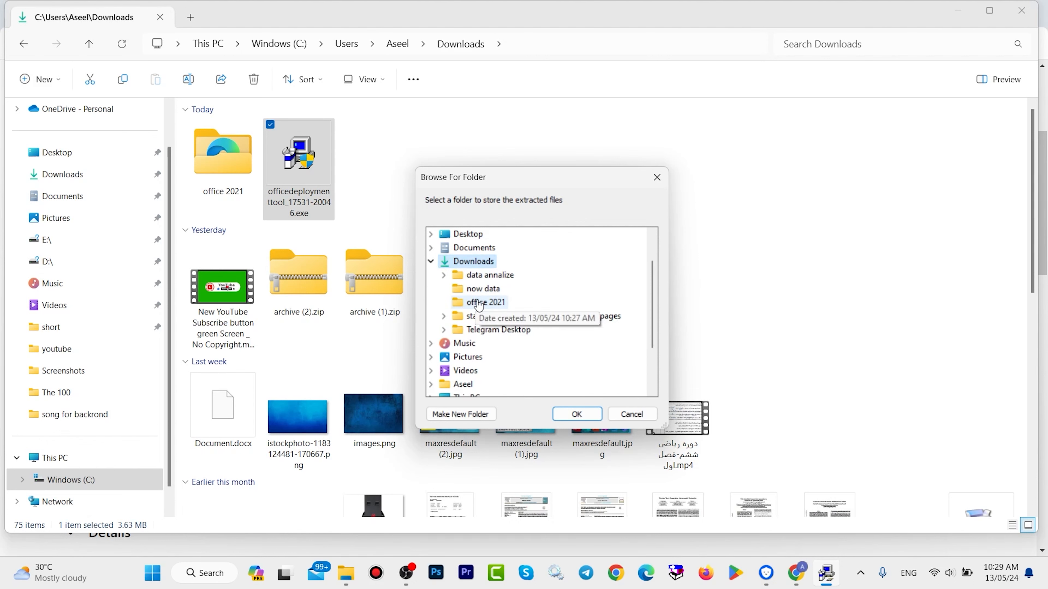
pyautogui.click(575, 415)
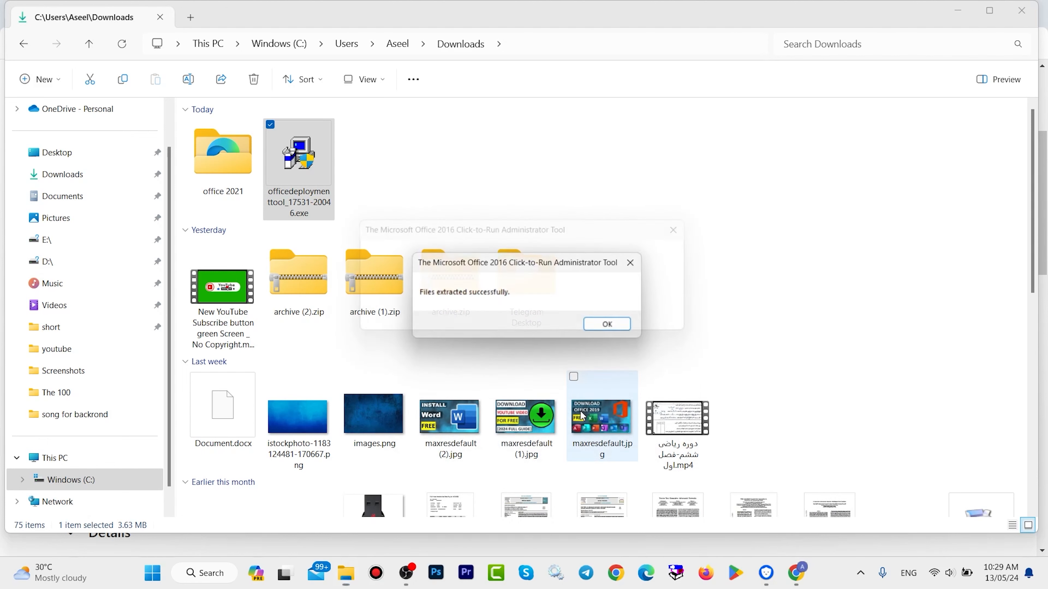
pyautogui.click(605, 325)
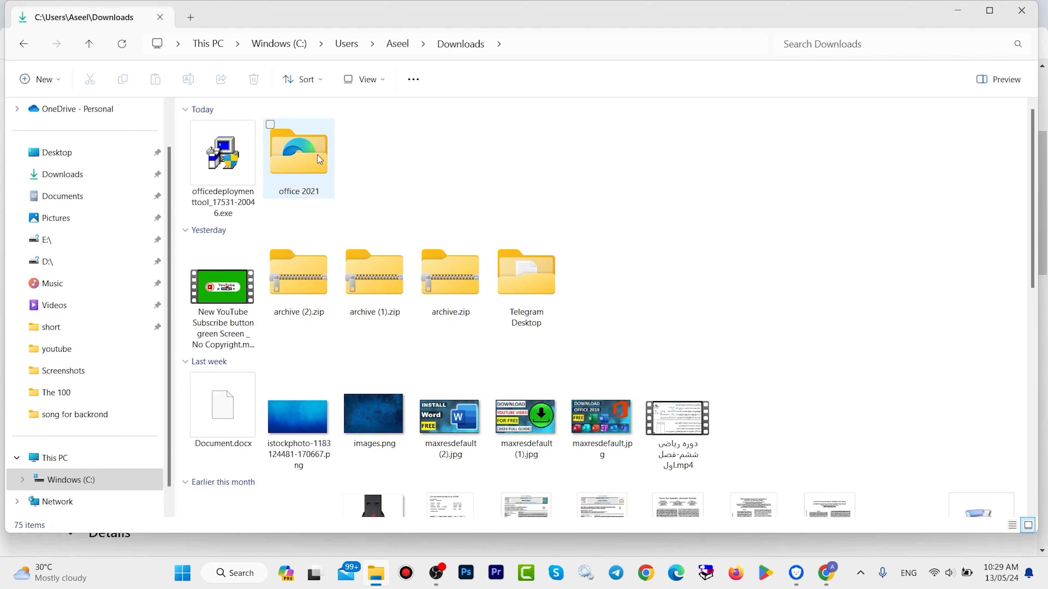
# View the extracted setup.exe and sample configuration XMLs inside the office 2021 folder
pyautogui.doubleClick(298, 152)
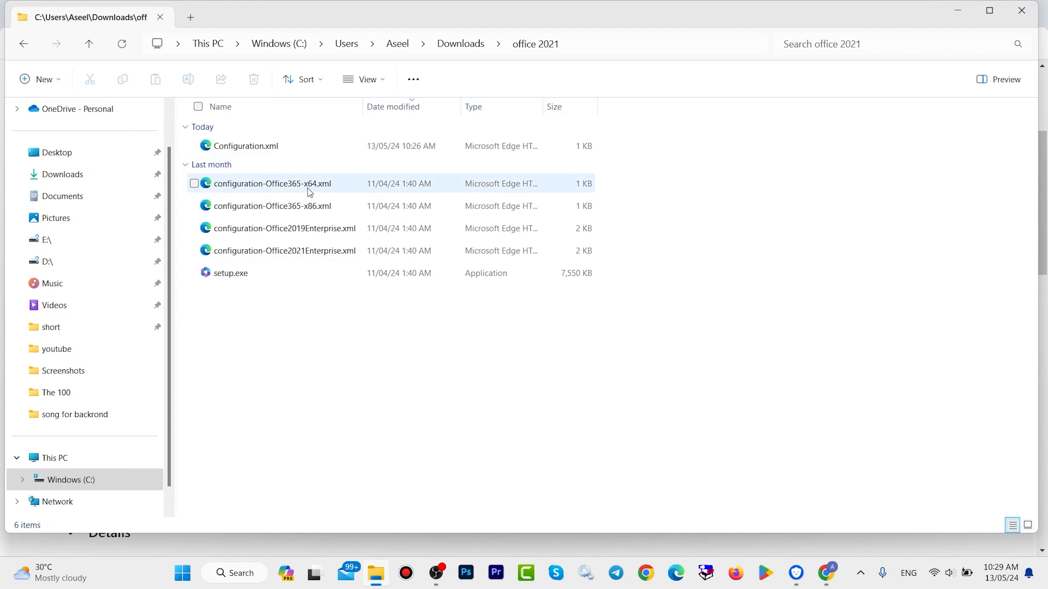
pyautogui.press('ctrl+a')
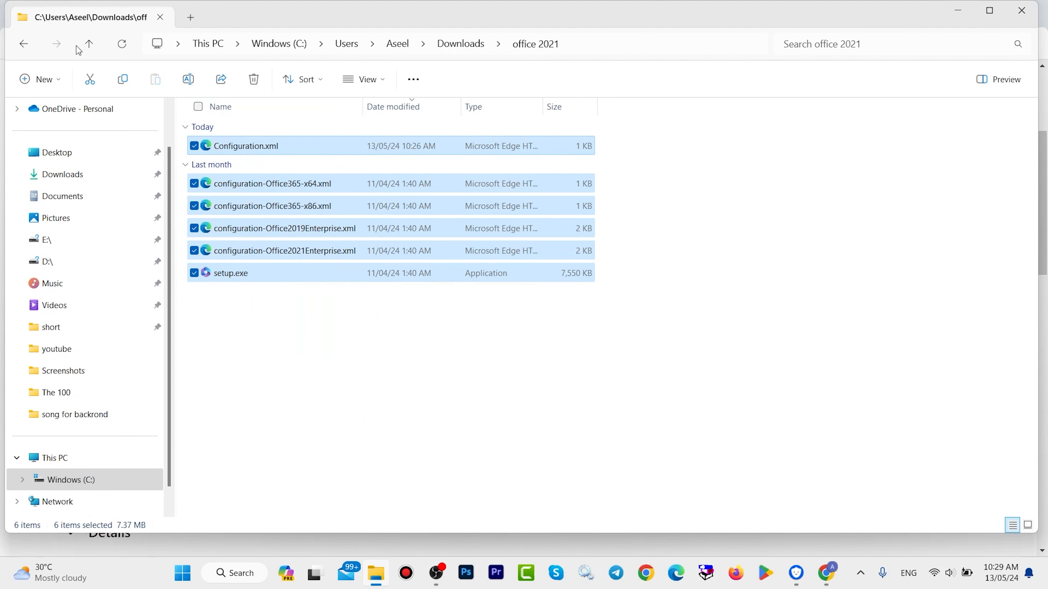
# Move the office 2021 folder to C:\ and launch a Command Prompt at its path via the address bar
pyautogui.rightClick(223, 147)
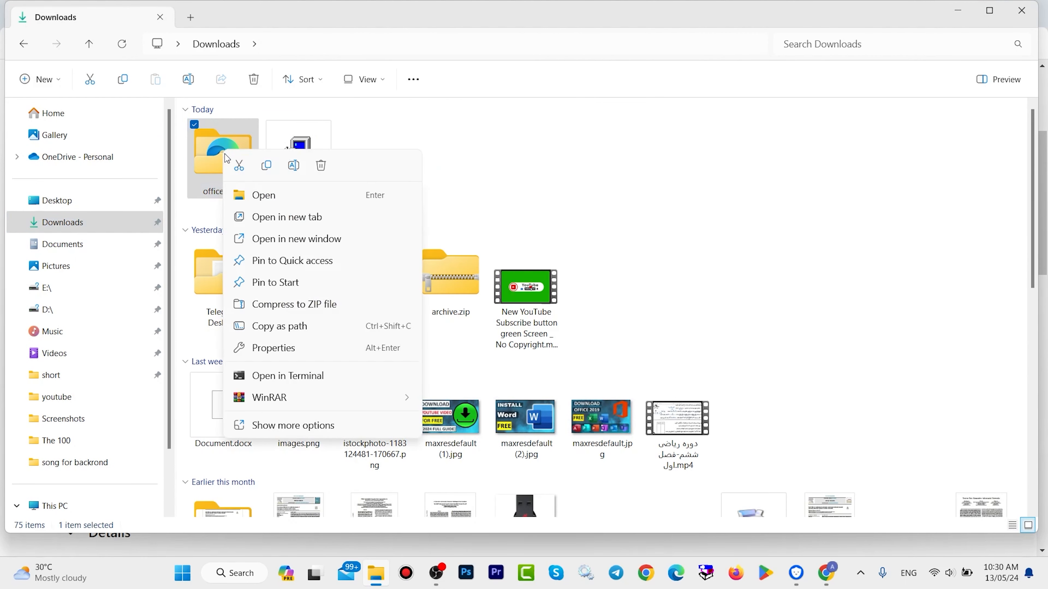
pyautogui.moveTo(239, 166)
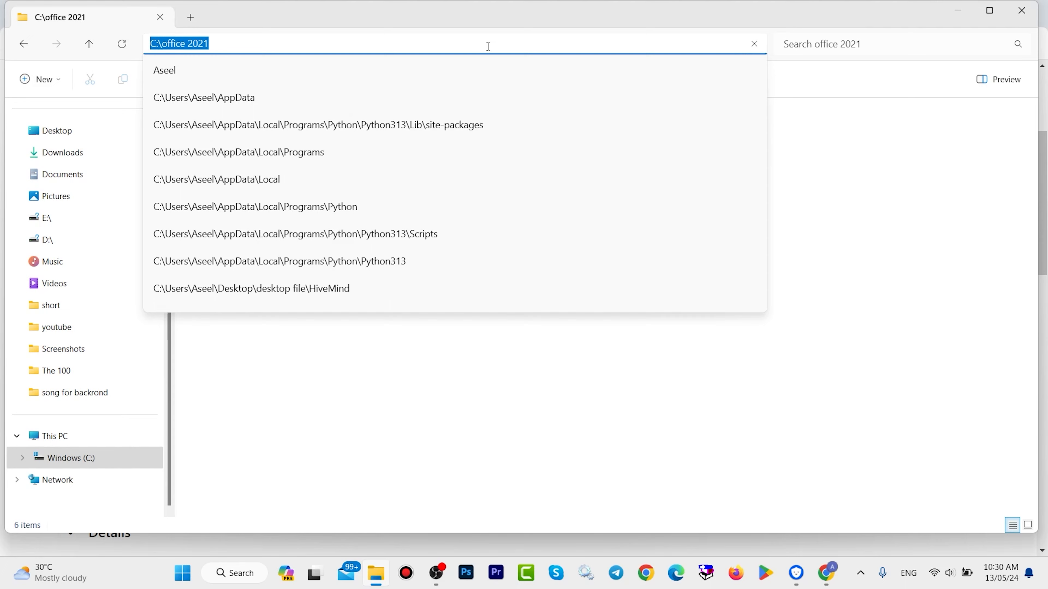
pyautogui.write('cmd')
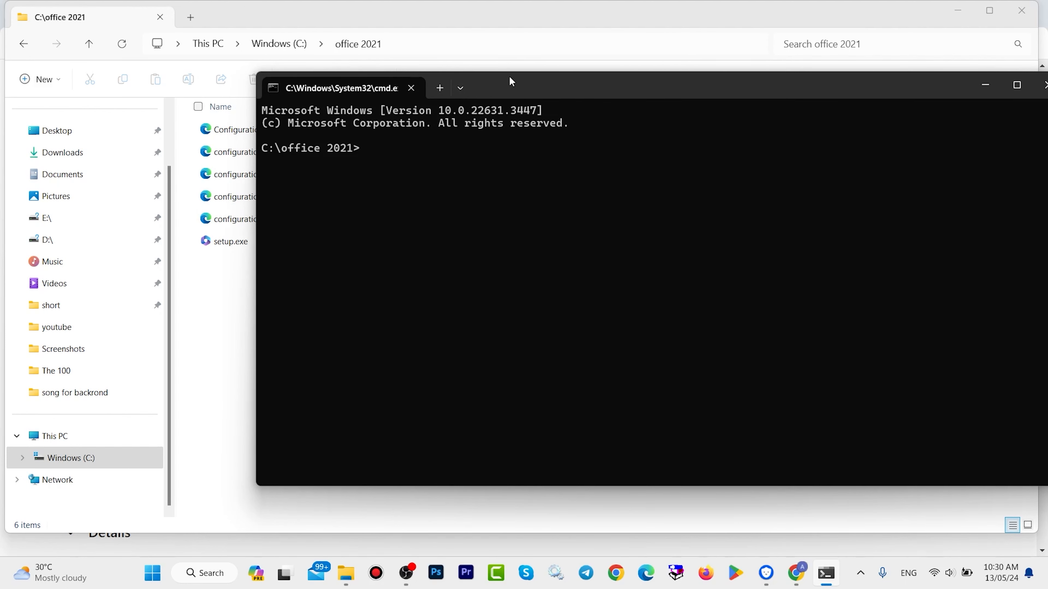
# Enter setup.exe /configure configuration.xml at the C:\office 2021 prompt without running it
pyautogui.write('setup.exe /configure configuration.xml')
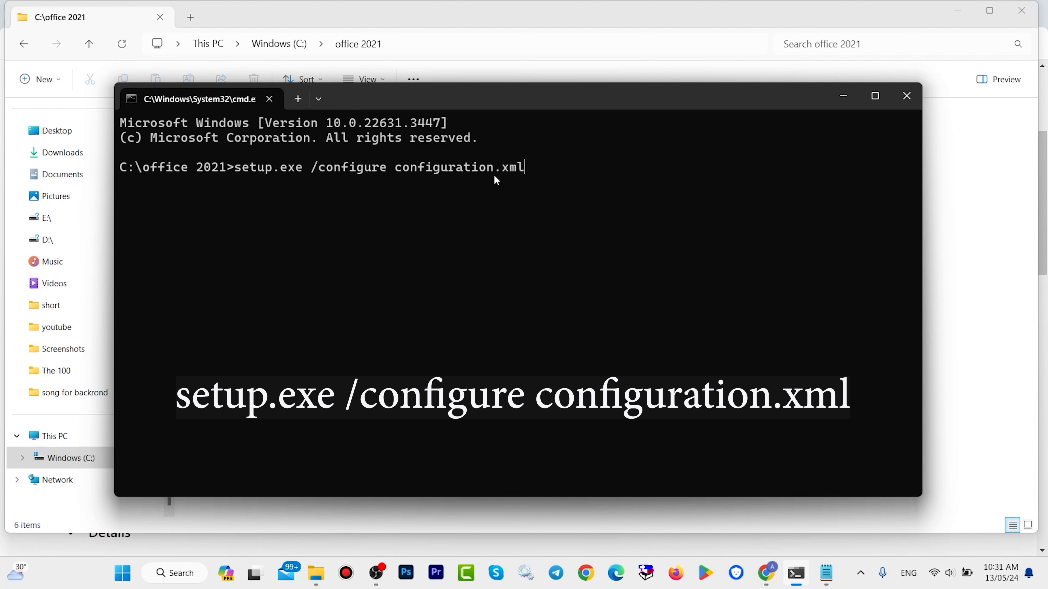
pyautogui.moveTo(554, 177)
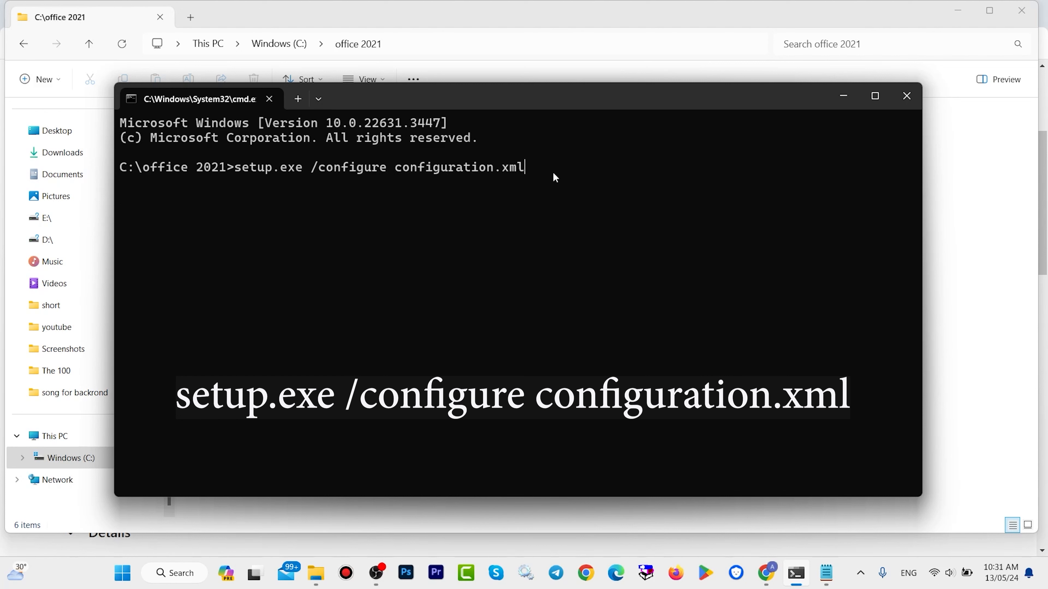